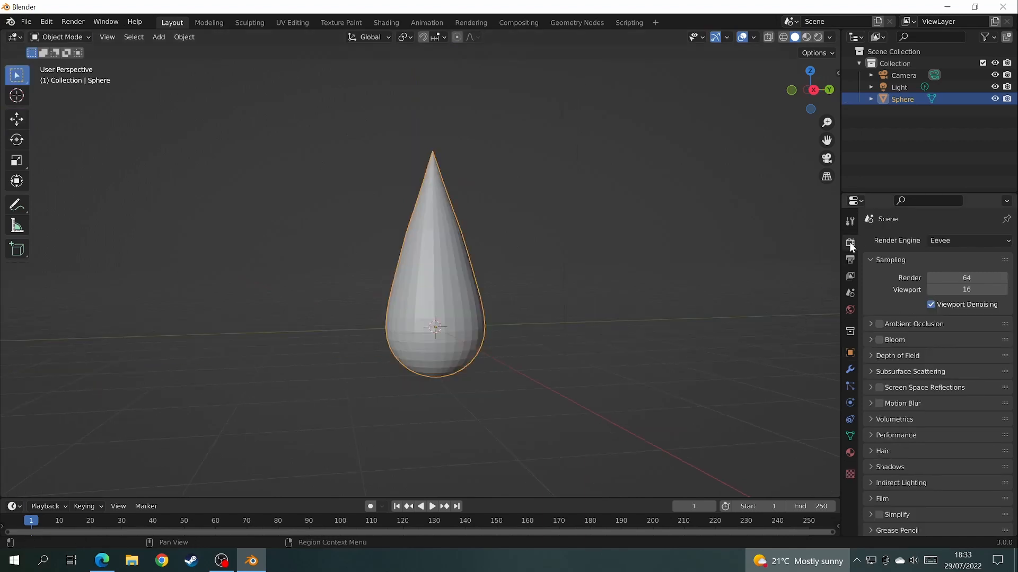
# Switch the render engine to Cycles with the Experimental feature set.
pyautogui.click(967, 240)
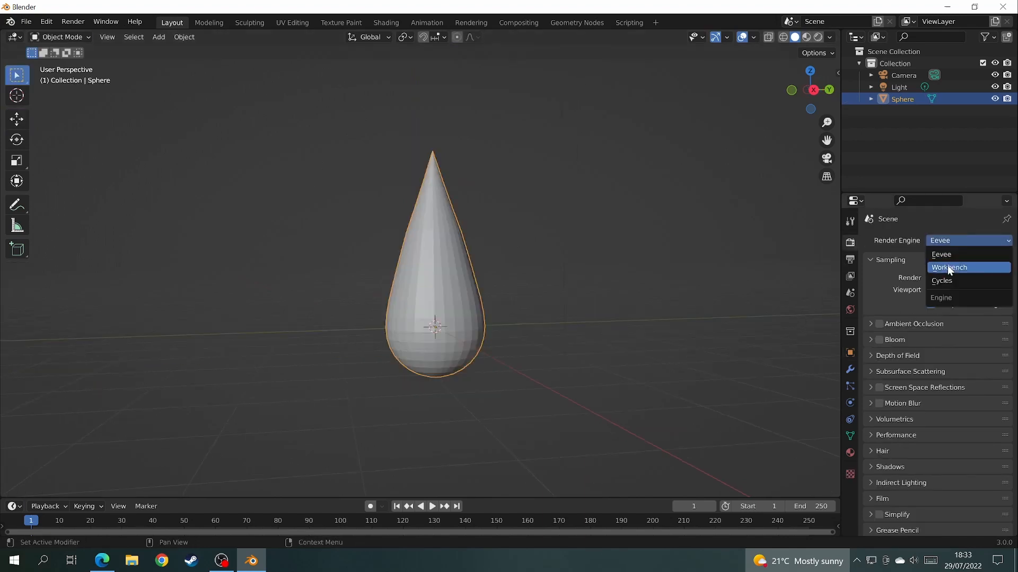
pyautogui.click(940, 280)
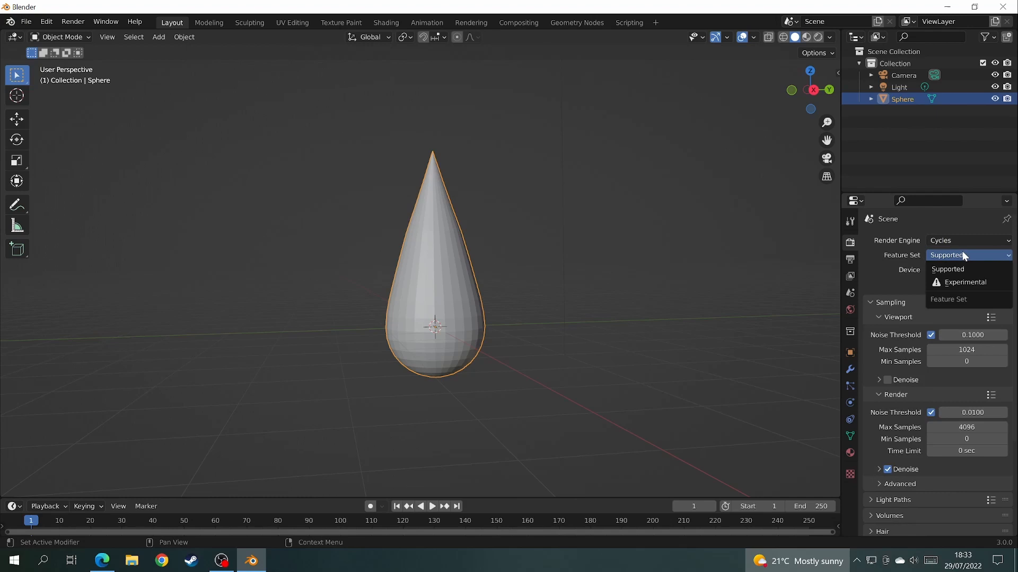
pyautogui.click(965, 282)
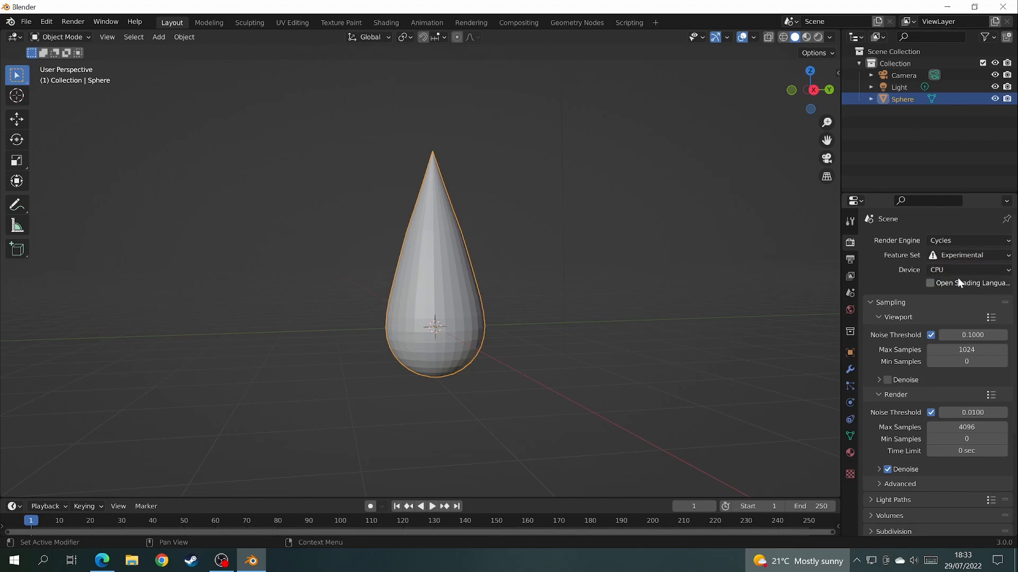
# Give the teardrop a Subdivision Surface modifier with Adaptive Subdivision enabled.
pyautogui.click(967, 269)
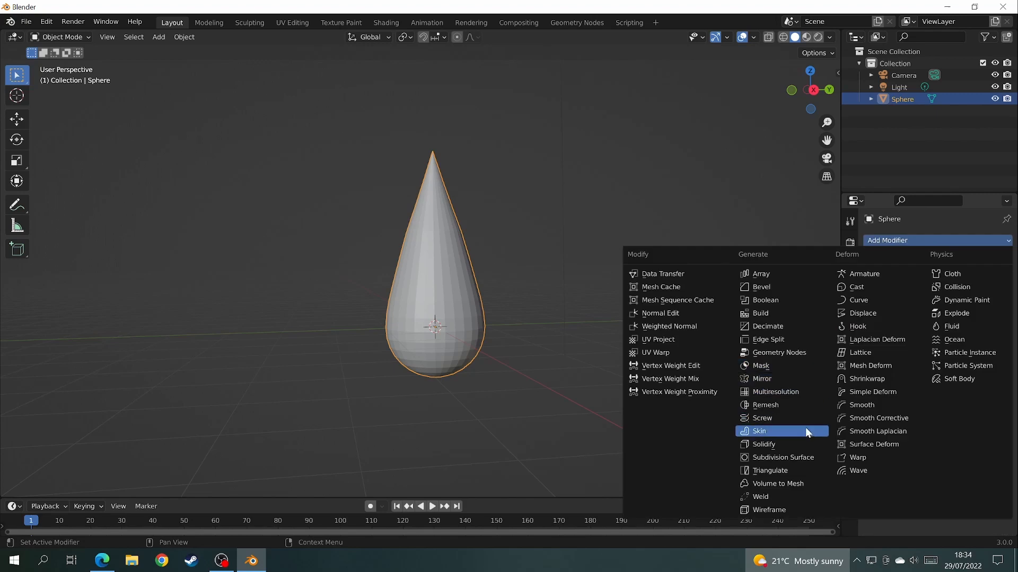
pyautogui.click(780, 458)
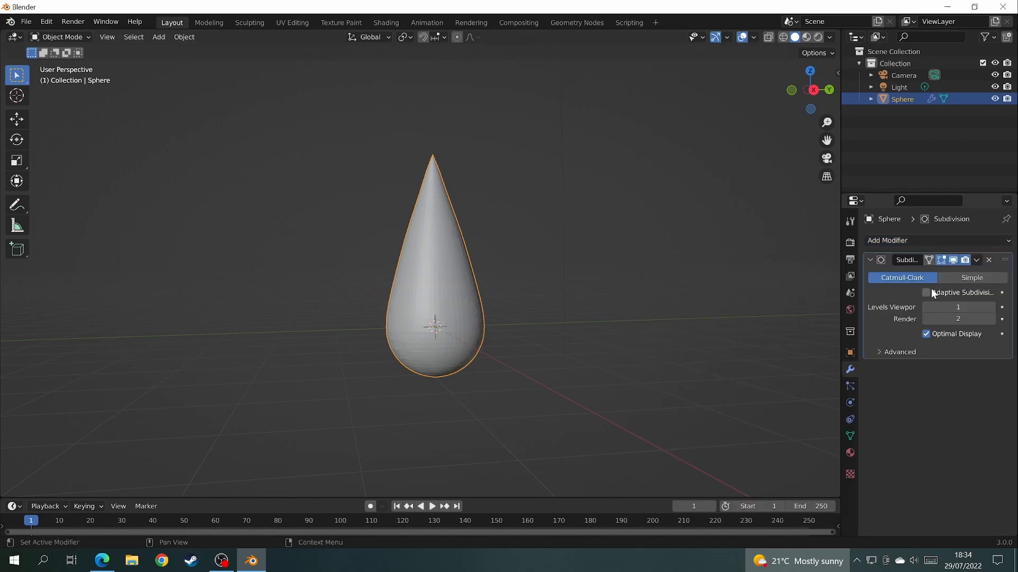
pyautogui.click(386, 22)
pyautogui.write('dis')
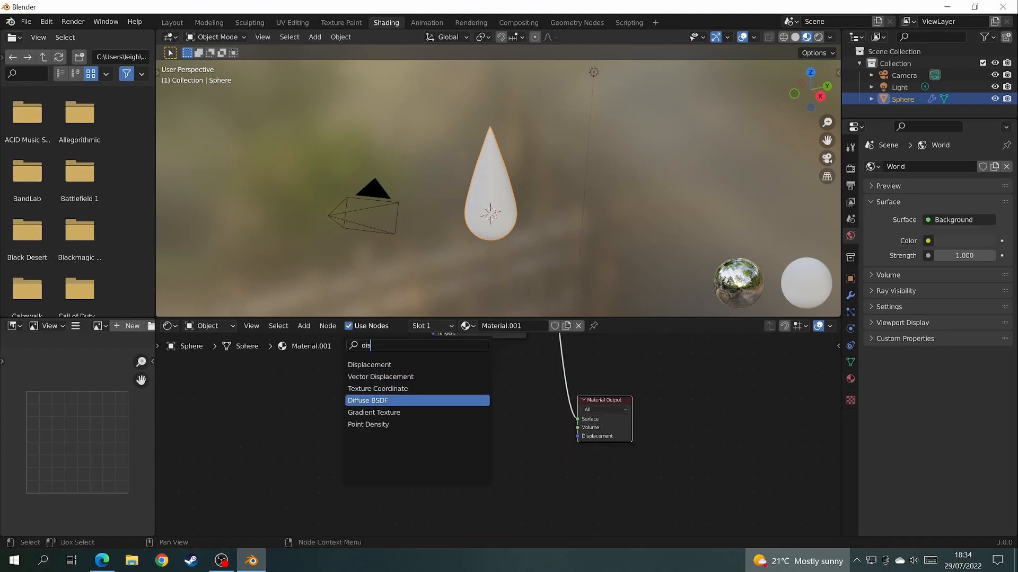
# Add a Displacement node feeding the material output, driven by an object-mapped noise texture.
pyautogui.click(369, 364)
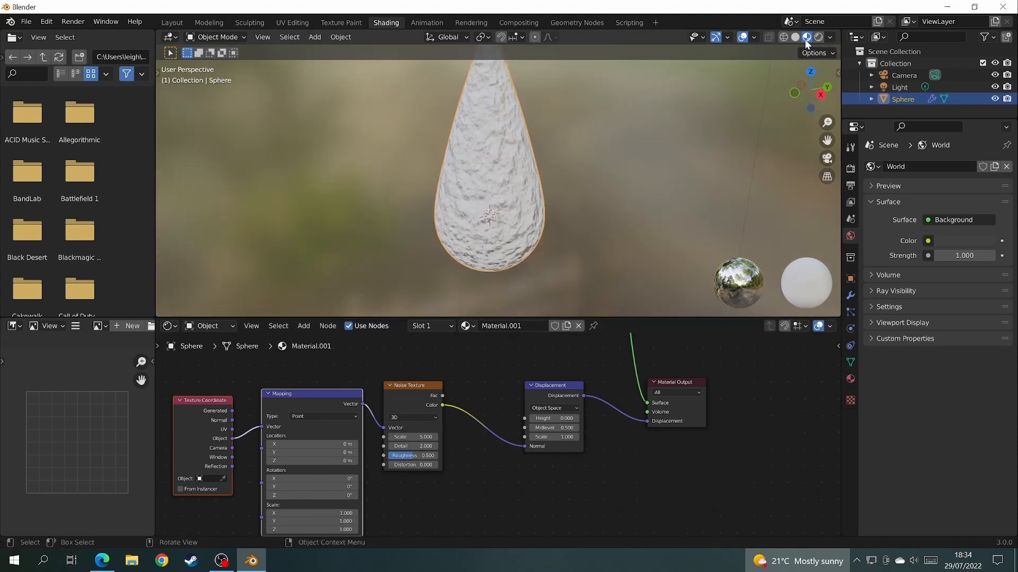
# Preview in Rendered view and set the material's displacement method to Displacement and Bump.
pyautogui.click(807, 37)
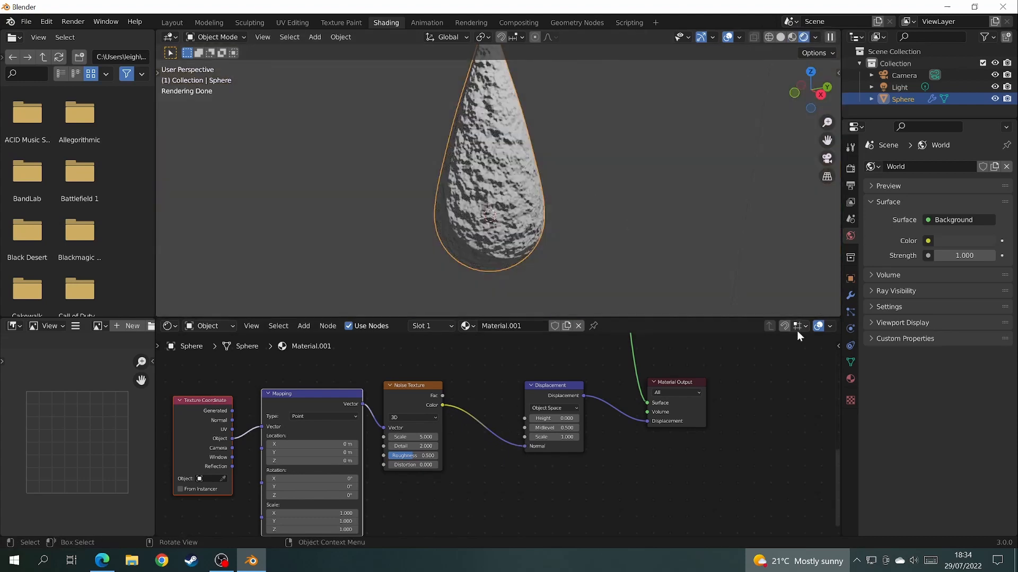
pyautogui.click(849, 379)
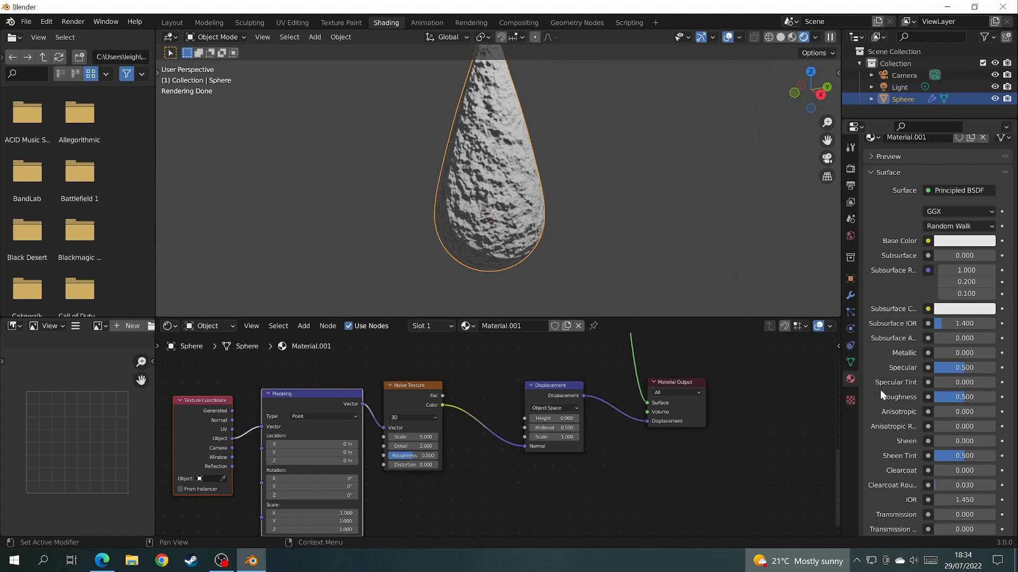
pyautogui.click(967, 401)
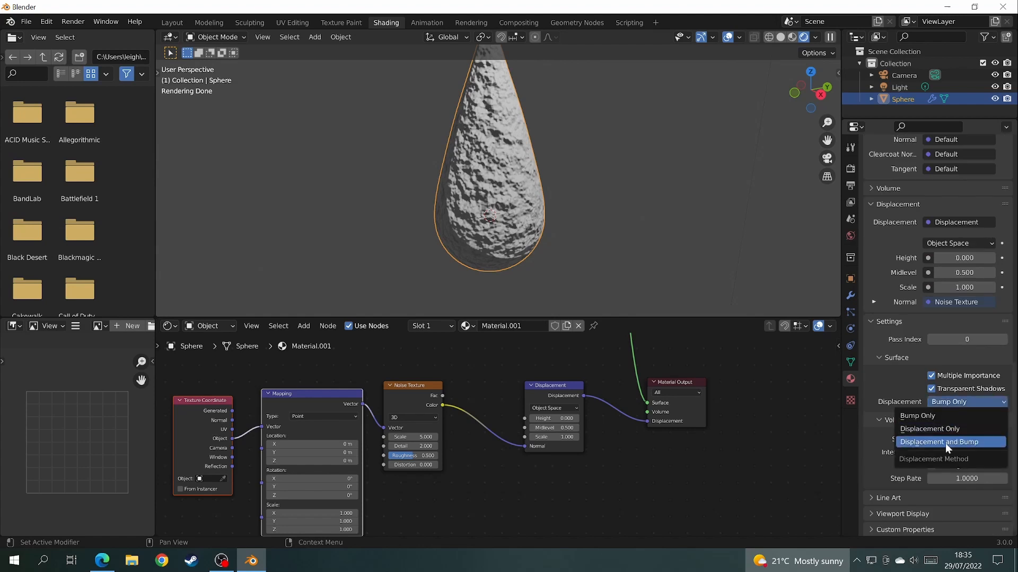
pyautogui.click(938, 441)
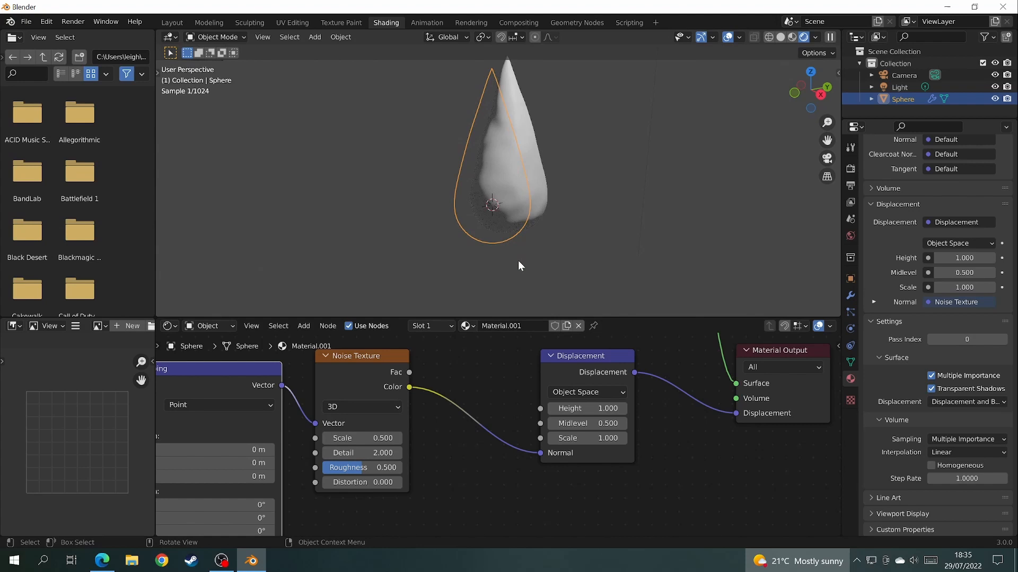
# Raise the Displacement height and lower the noise scale so the teardrop bulges irregularly.
pyautogui.click(586, 408)
pyautogui.write('1.300')
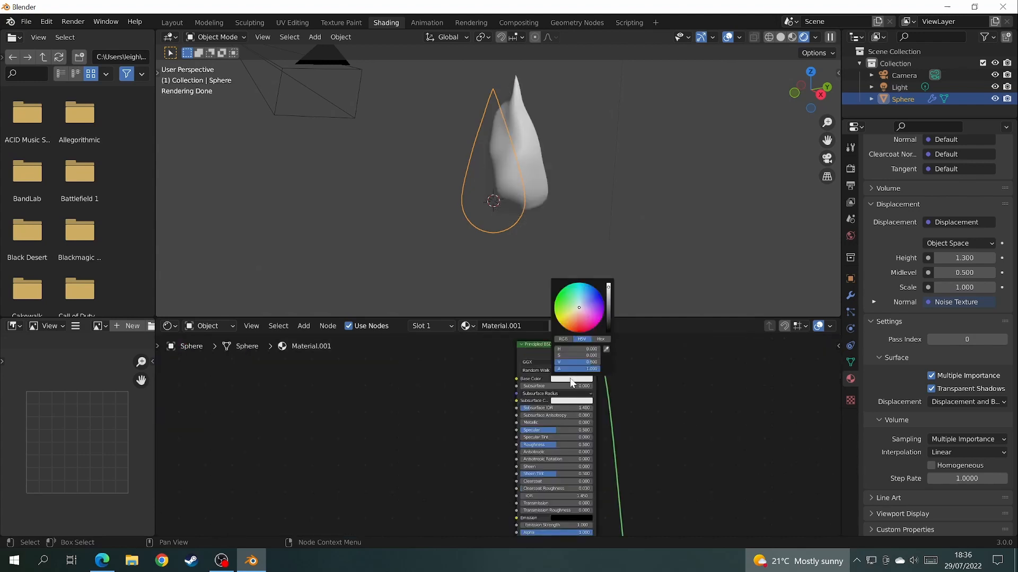
# Make the Principled BSDF base colour orange and begin choosing the emission colour.
pyautogui.click(570, 324)
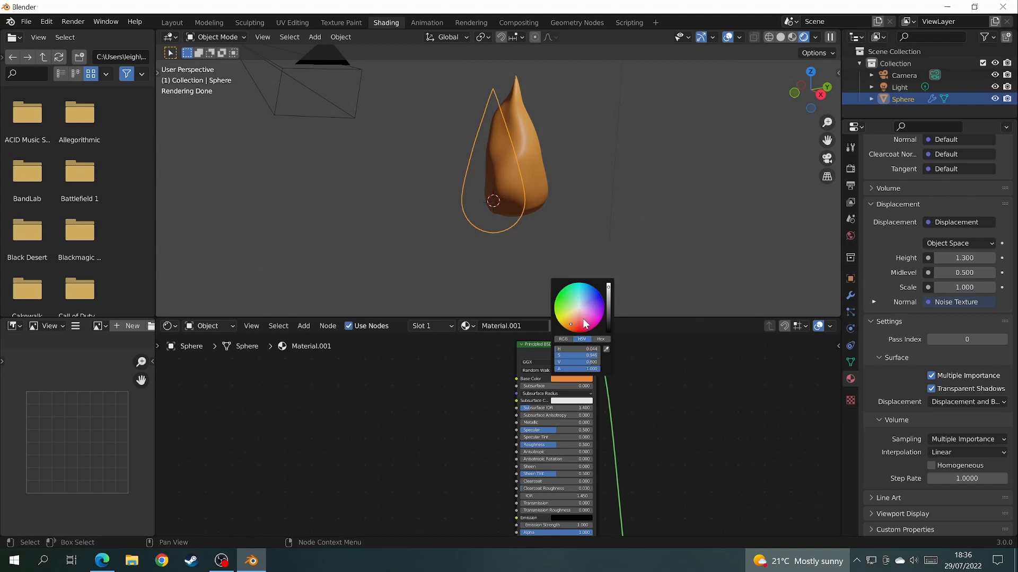
pyautogui.click(489, 510)
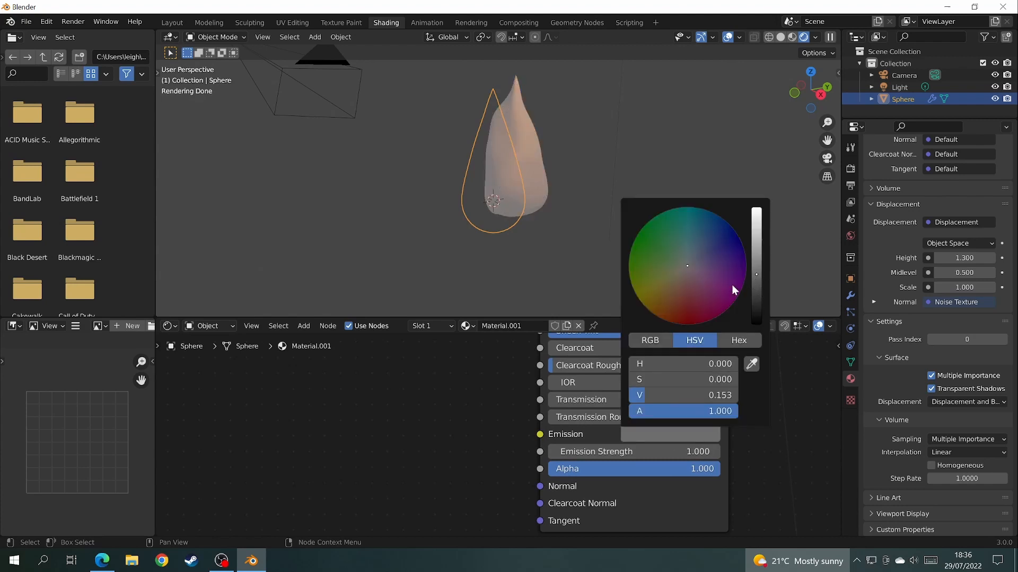
pyautogui.click(677, 323)
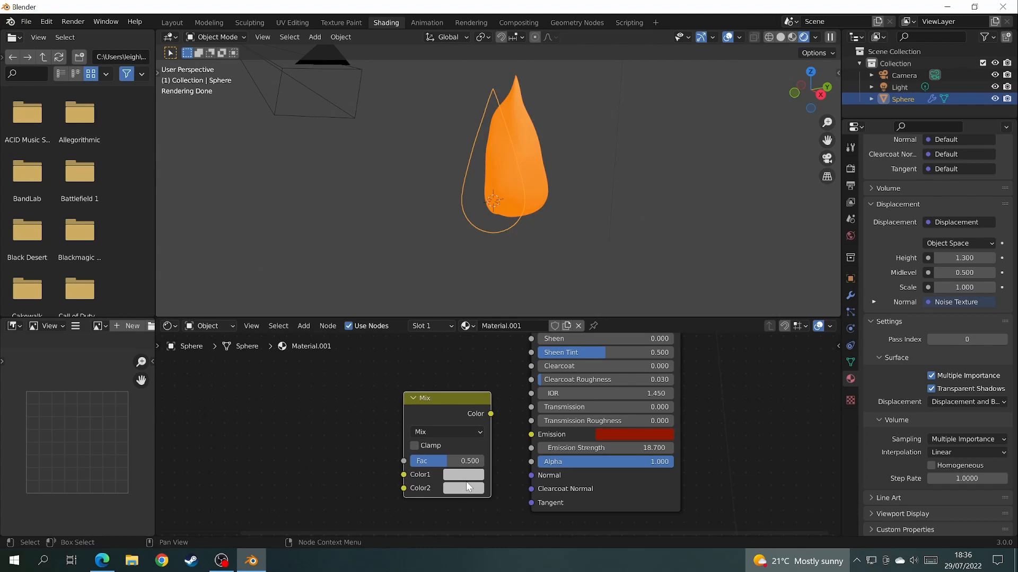
# Darken the Mix node's second colour to black for alpha and add a Texture Coordinate node.
pyautogui.click(463, 475)
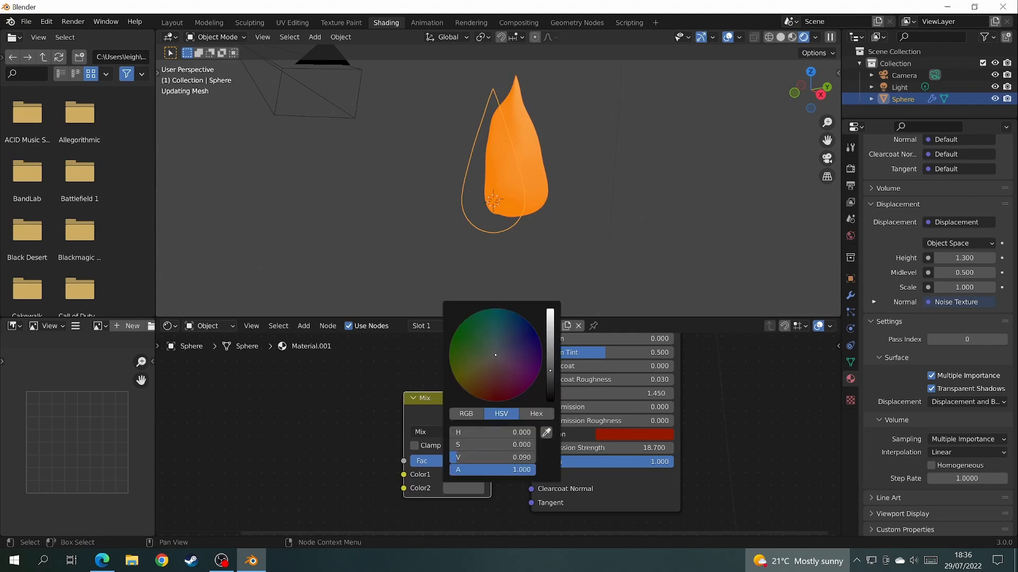
pyautogui.click(303, 325)
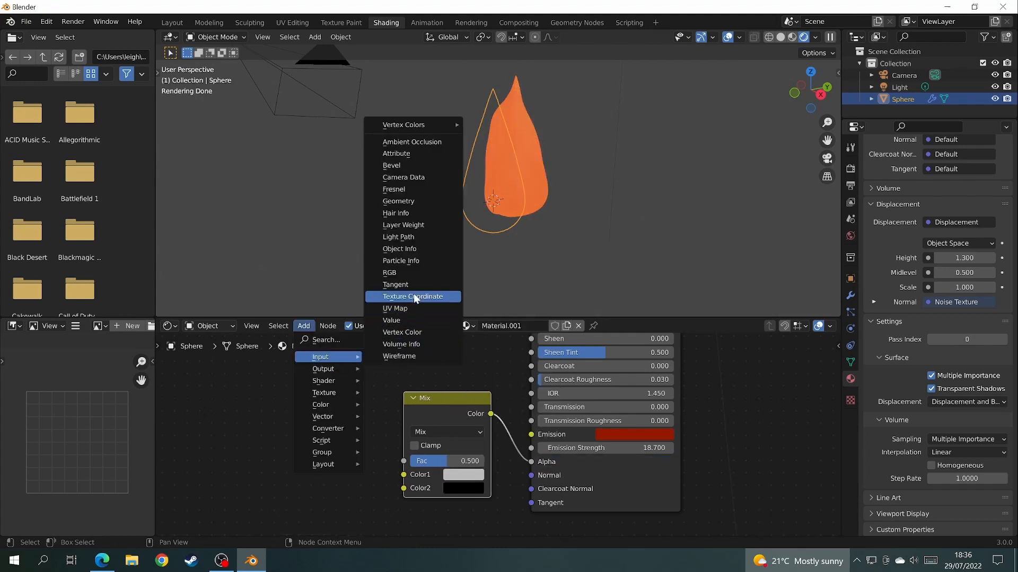
pyautogui.click(403, 225)
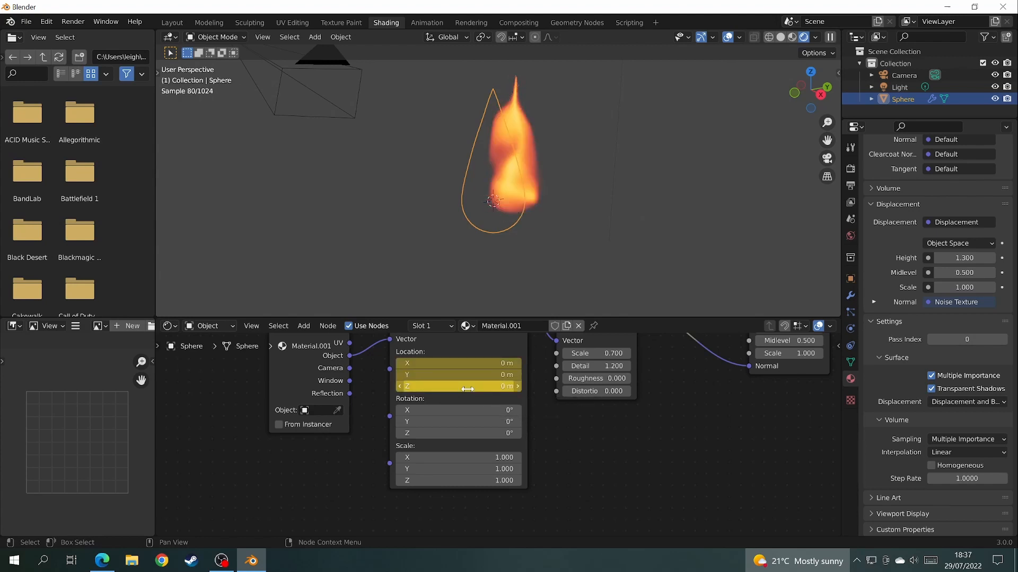
# Set noise Scale 0.7, Detail 1.2, Roughness 0 and keyframe the Mapping Z offset.
pyautogui.click(171, 21)
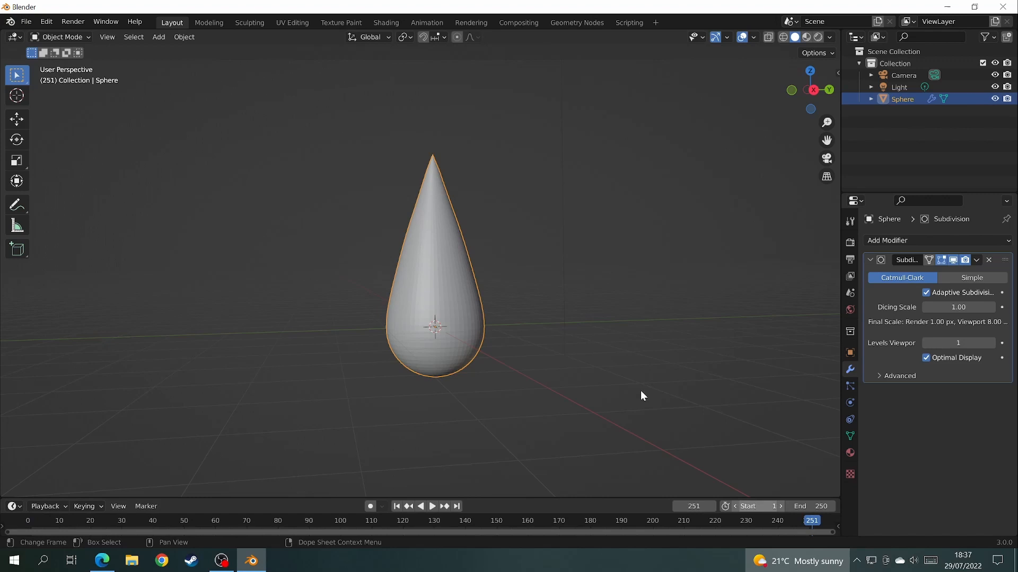
# Keyframe the noise Z offset at about 19 m on frame 251 so the flame flickers in playback.
pyautogui.click(386, 21)
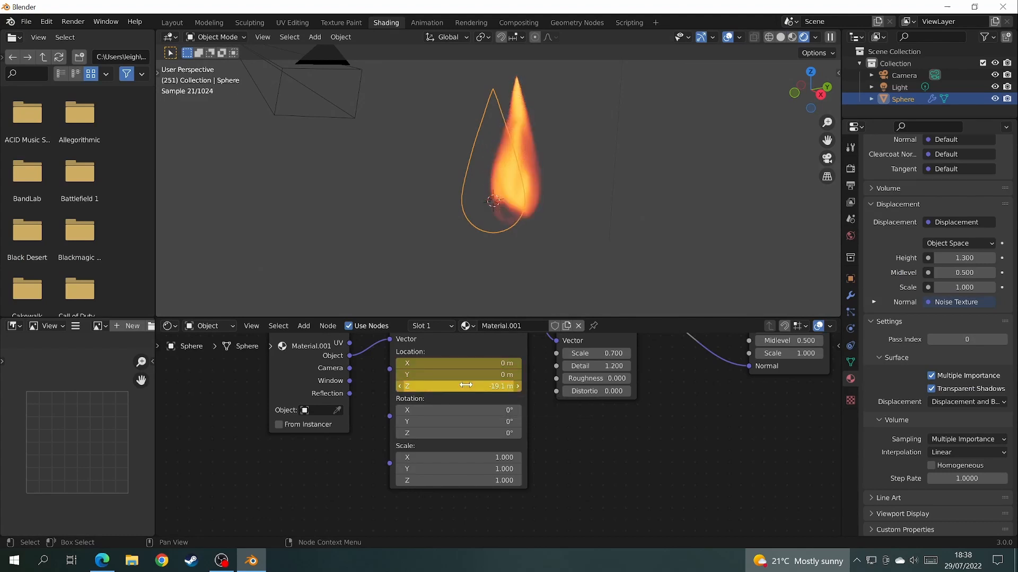
pyautogui.click(172, 22)
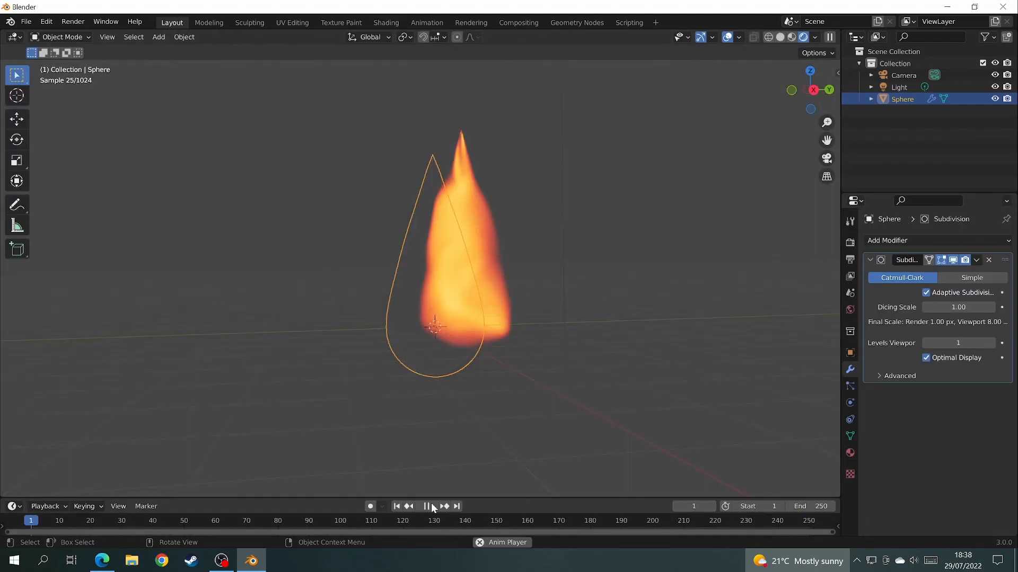